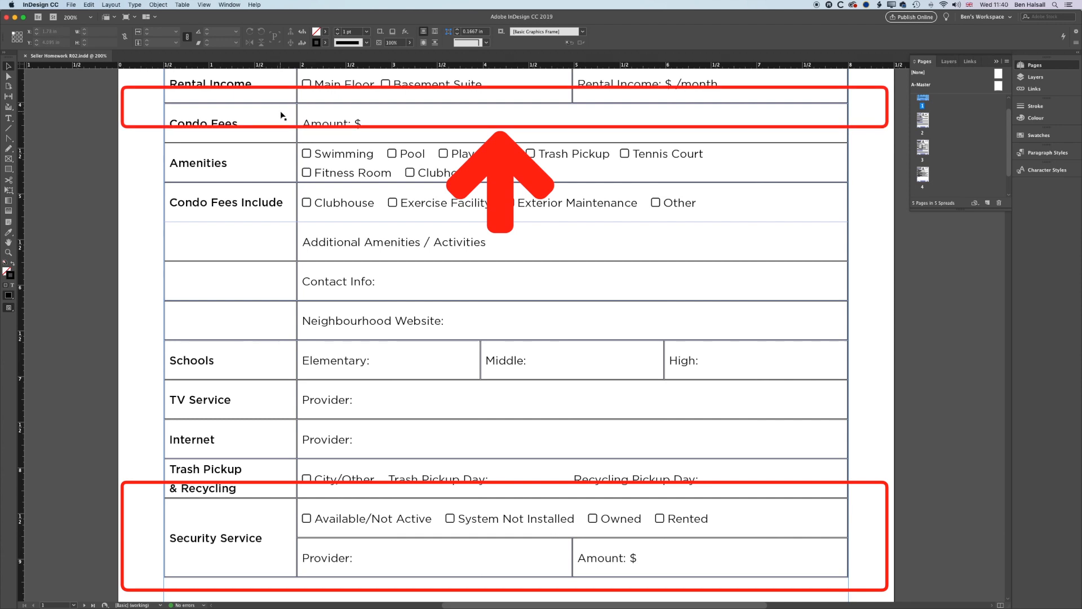
{"action": "mouse_move", "coordinate": [258, 499]}
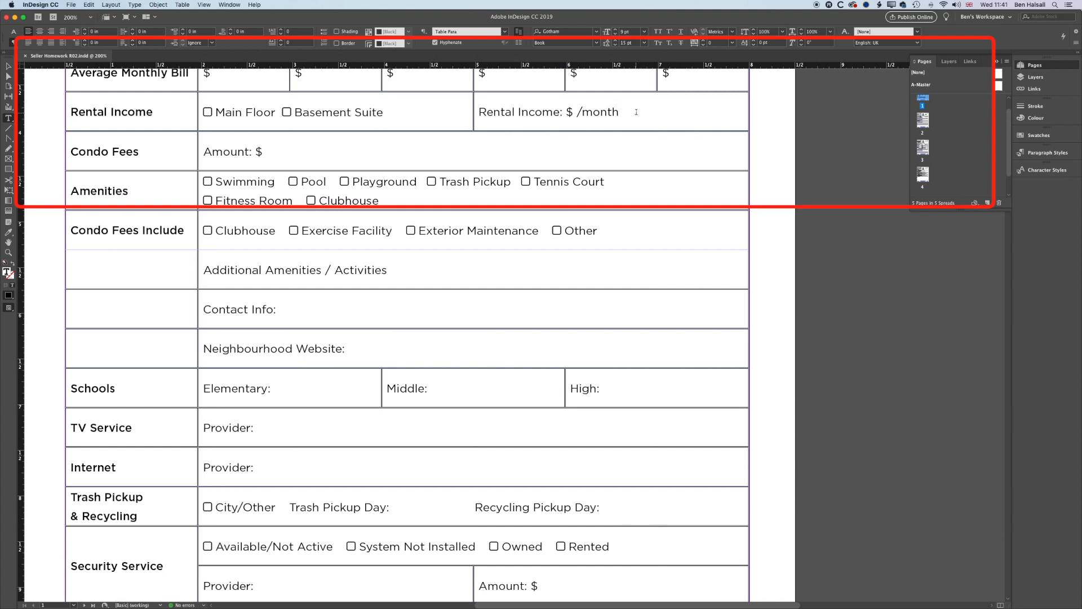
Insert 2 rows below the Rental Income row via Insert > Row
{"action": "right_click", "coordinate": [619, 112]}
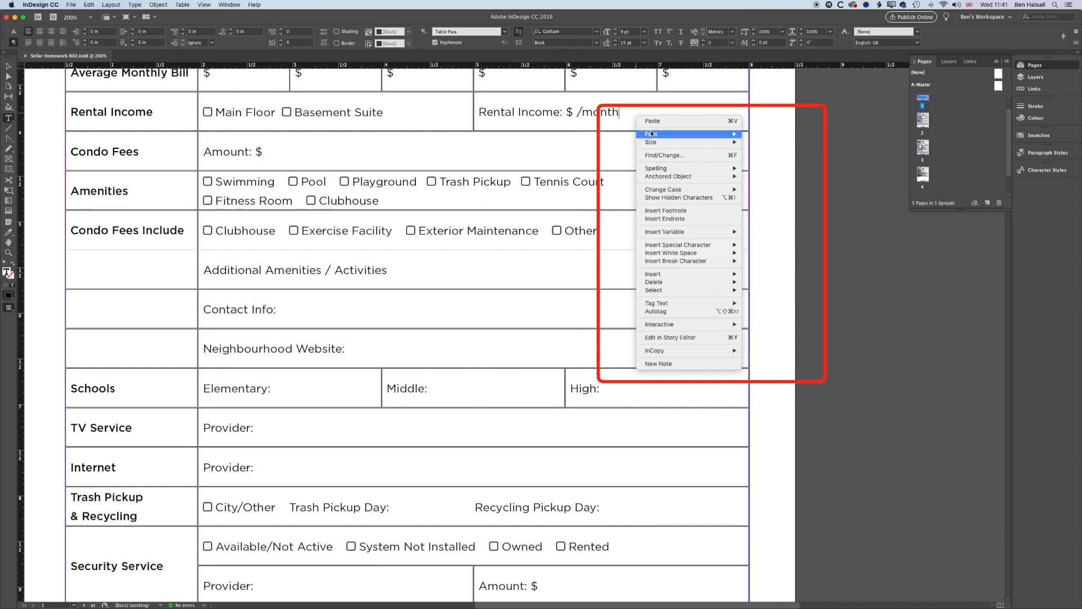
{"action": "mouse_move", "coordinate": [653, 274]}
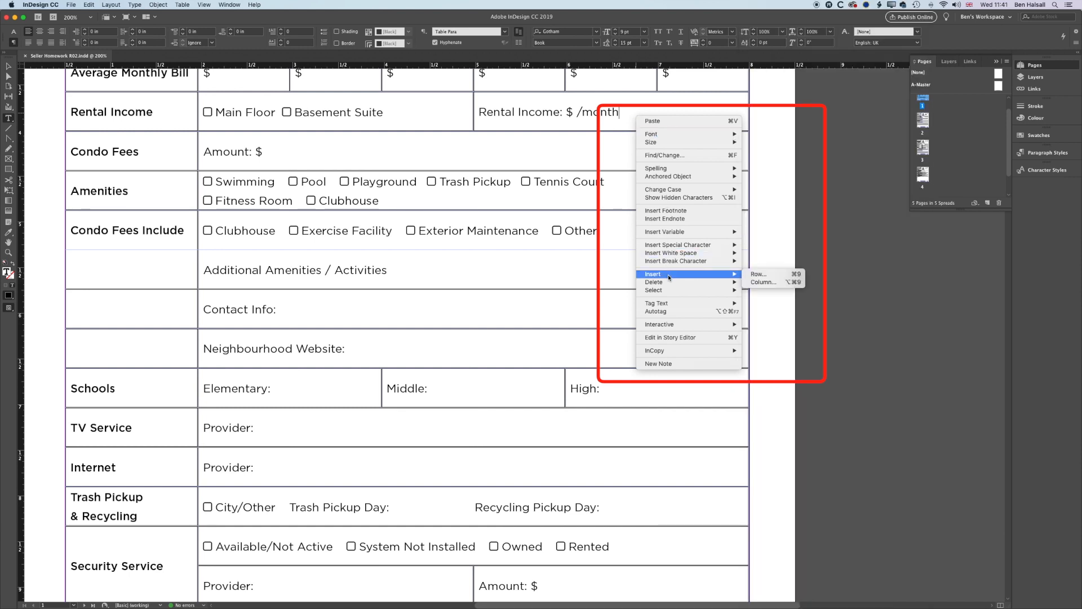
{"action": "left_click", "coordinate": [758, 272]}
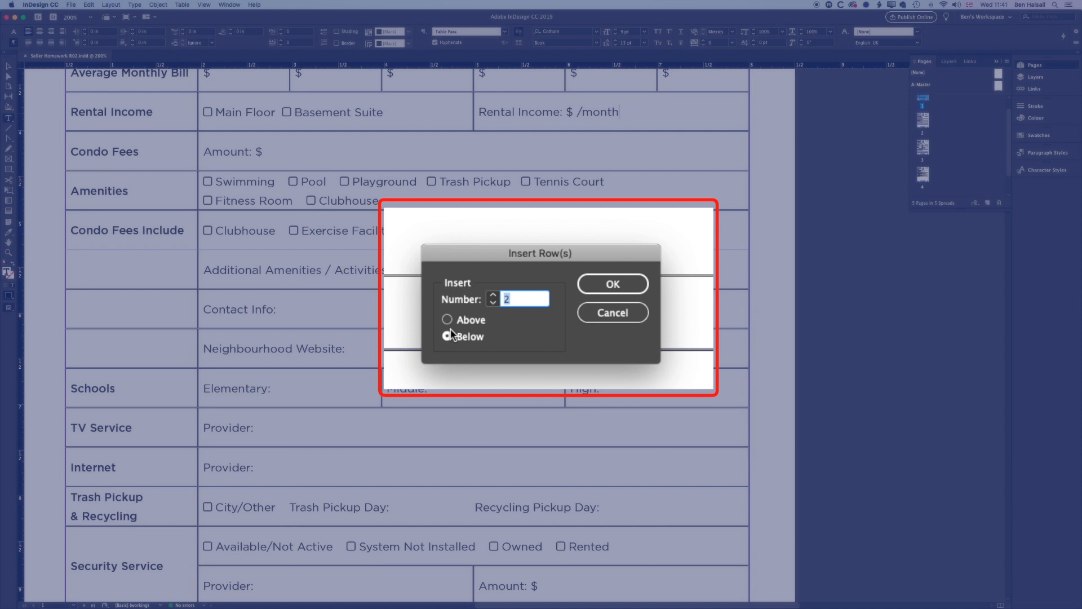
{"action": "left_click", "coordinate": [448, 336]}
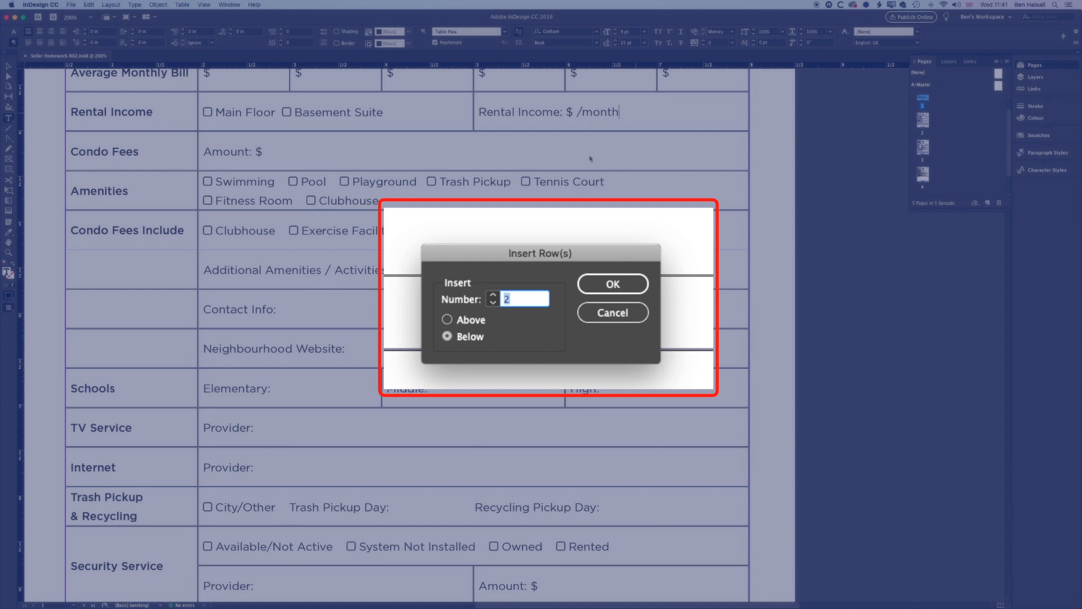
{"action": "left_click", "coordinate": [610, 284]}
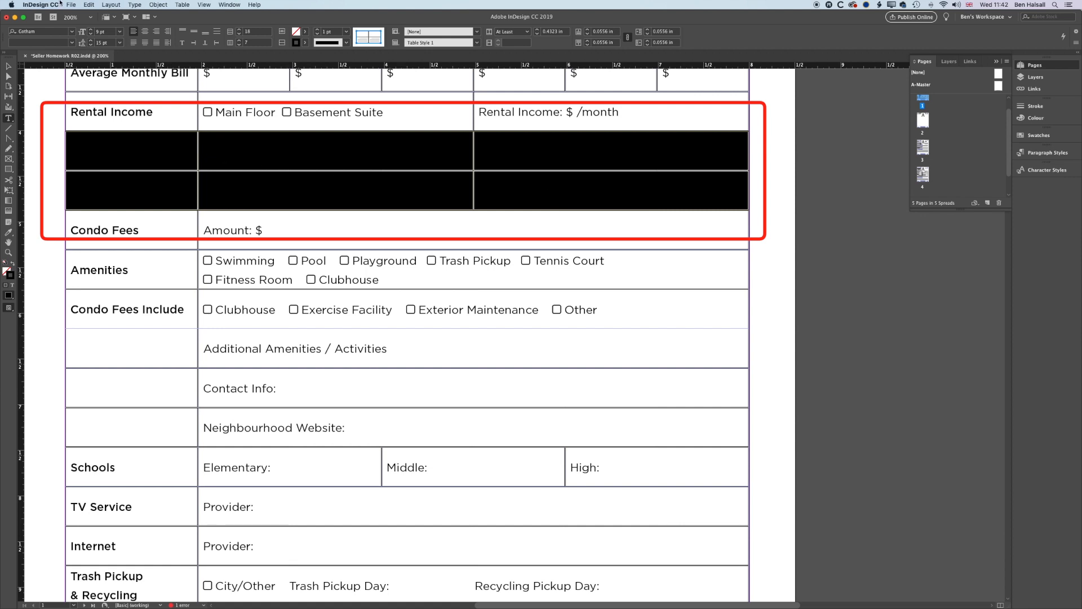
Paste the copied Security Service rows into the new rows using Edit > Paste
{"action": "left_click", "coordinate": [88, 5]}
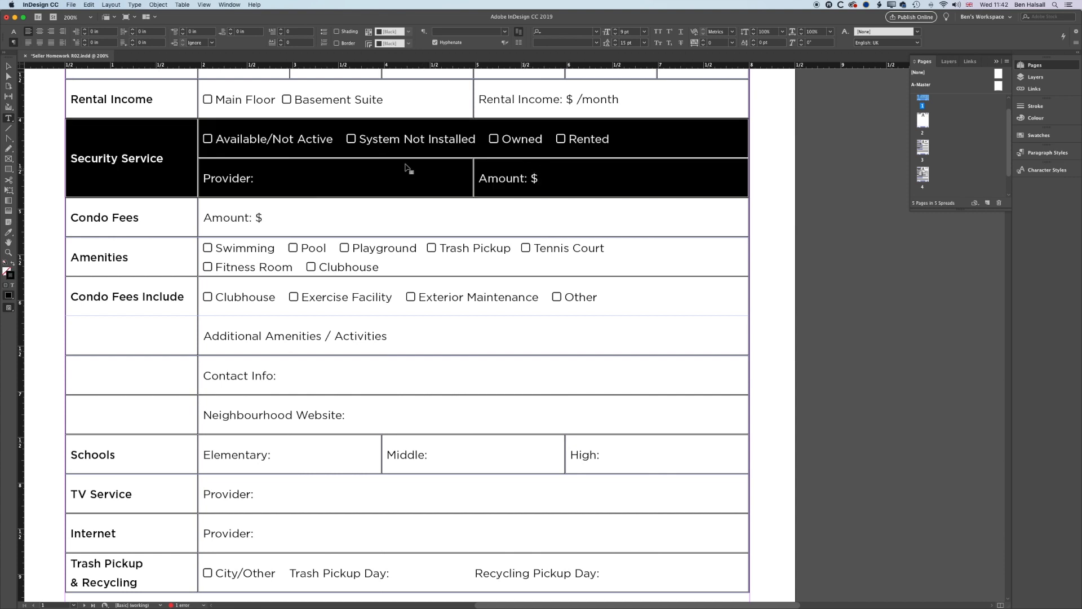
{"action": "right_click", "coordinate": [172, 150]}
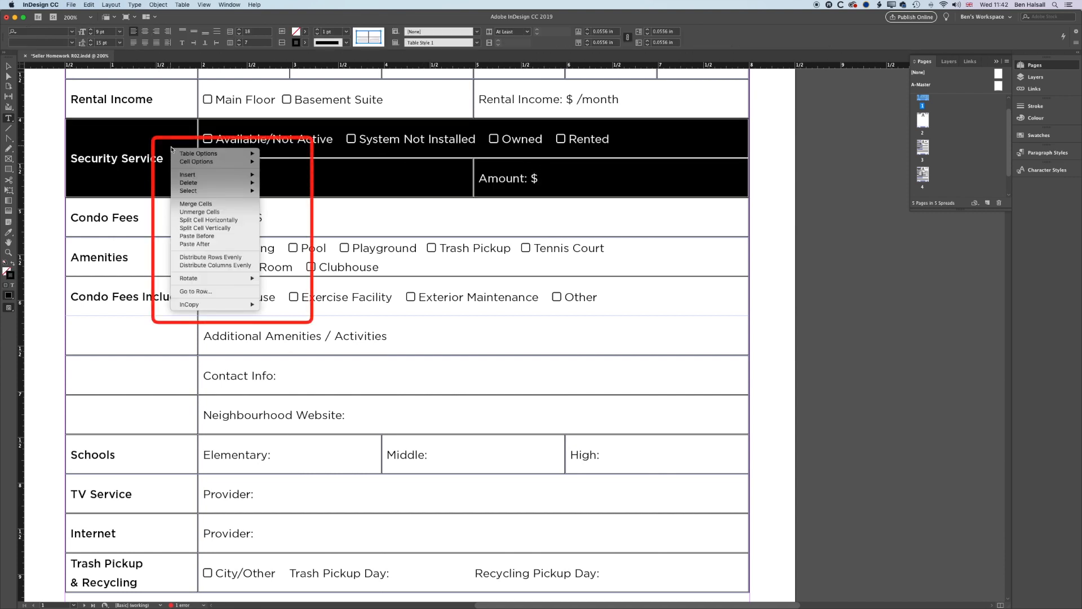
{"action": "mouse_move", "coordinate": [189, 183]}
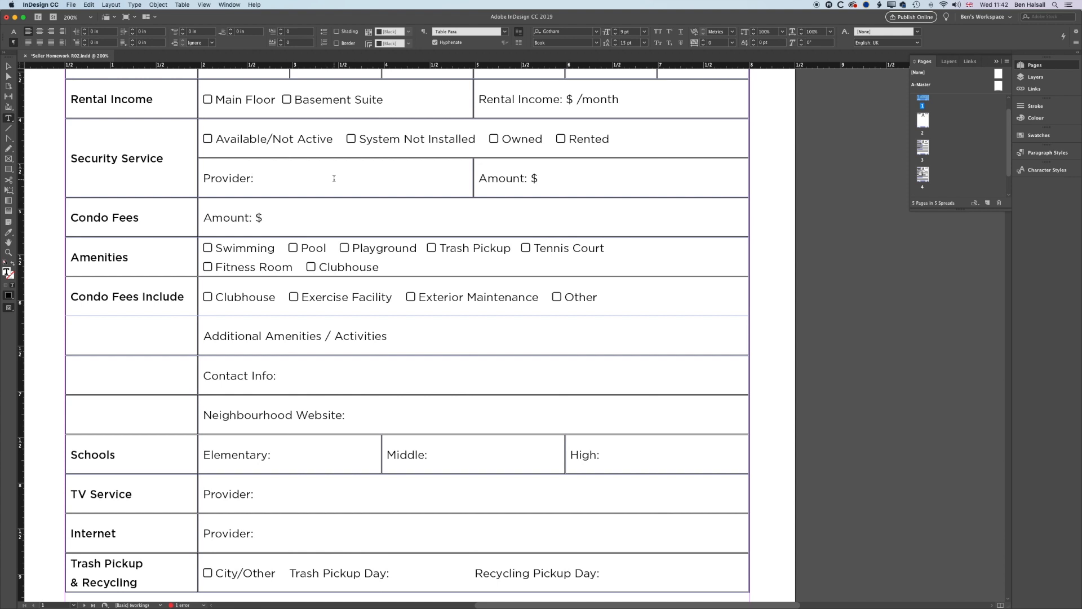
{"action": "left_click", "coordinate": [256, 178]}
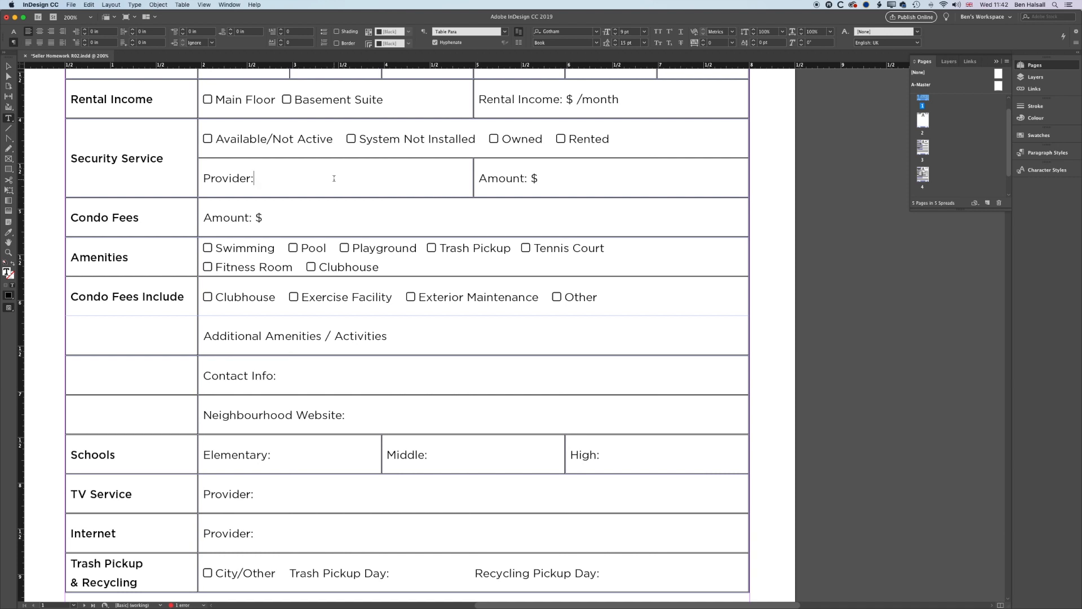